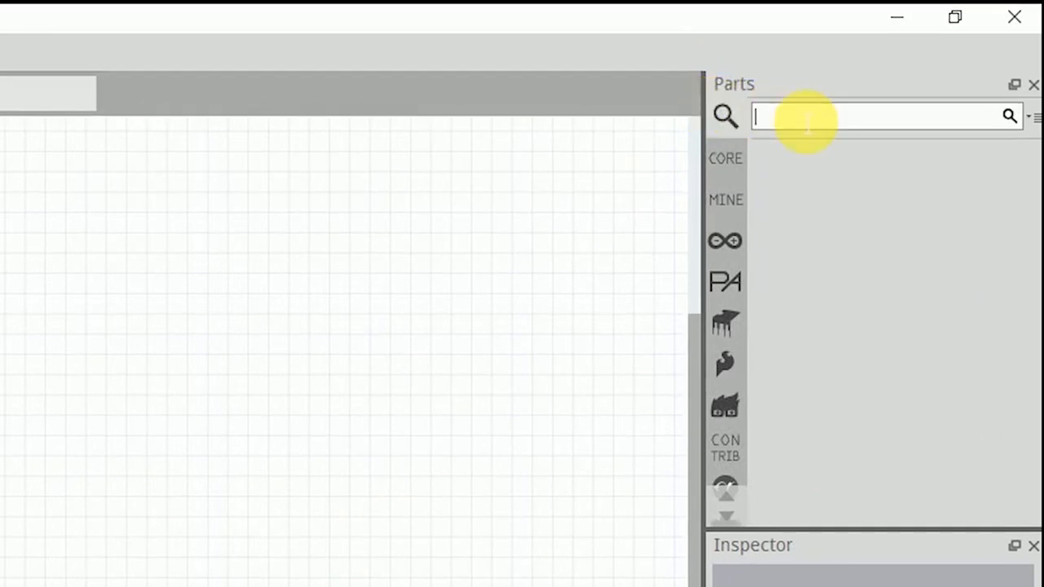
- Search the Fritzing parts bin for 'flame'
type("flame")
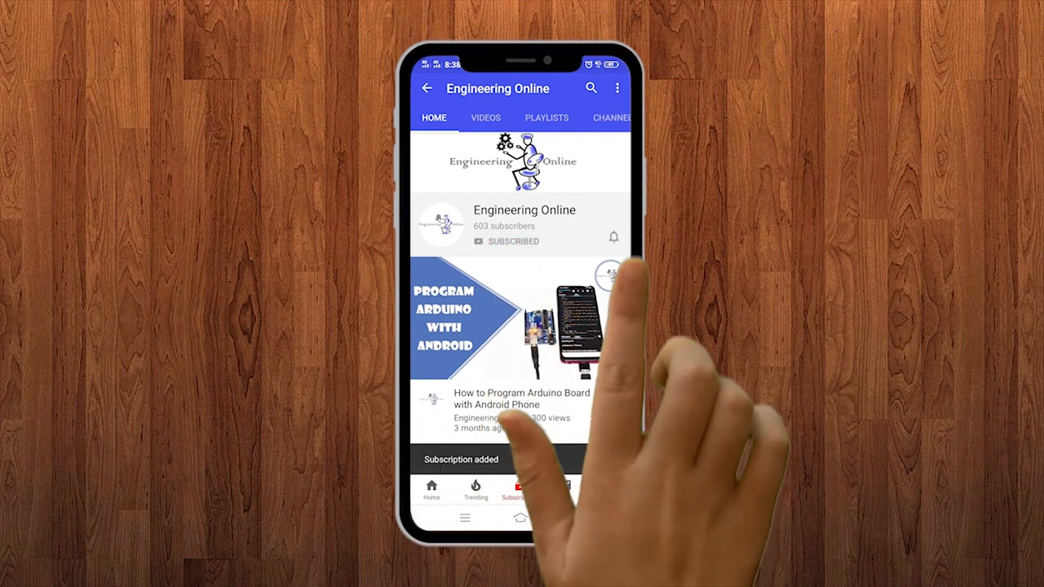
- Return to the untitled sketch's empty breadboard with the CORE parts bin listed
left_click(613, 236)
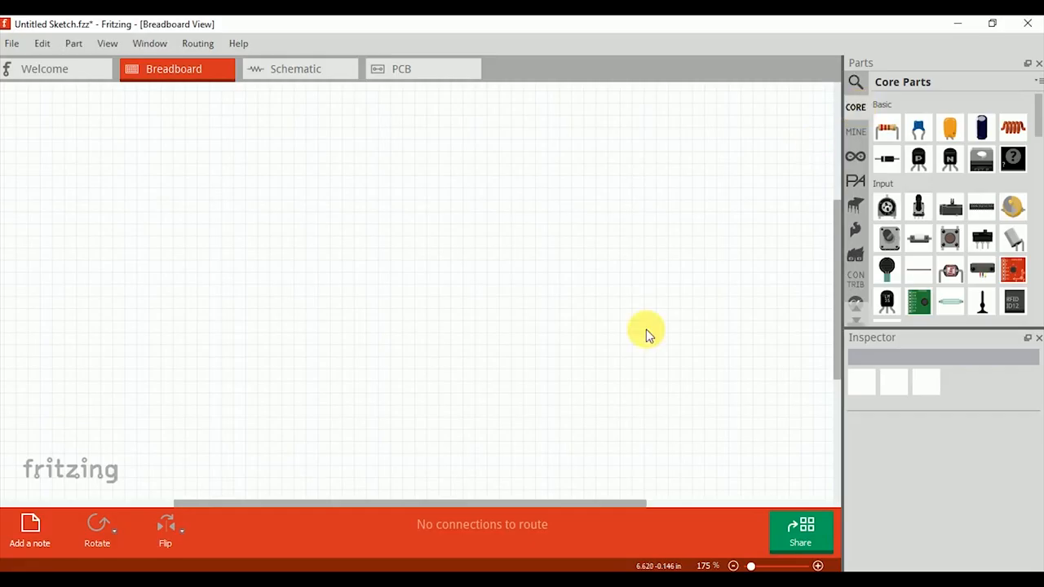
mouse_move(652, 244)
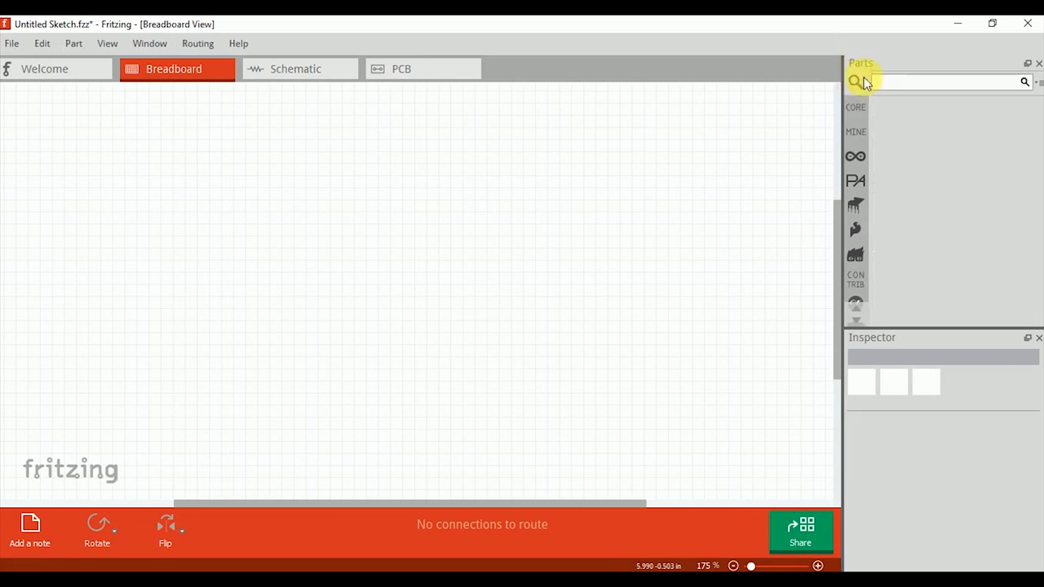
- Search the parts bin for 'flame' again, finding no flame sensor part
type("f")
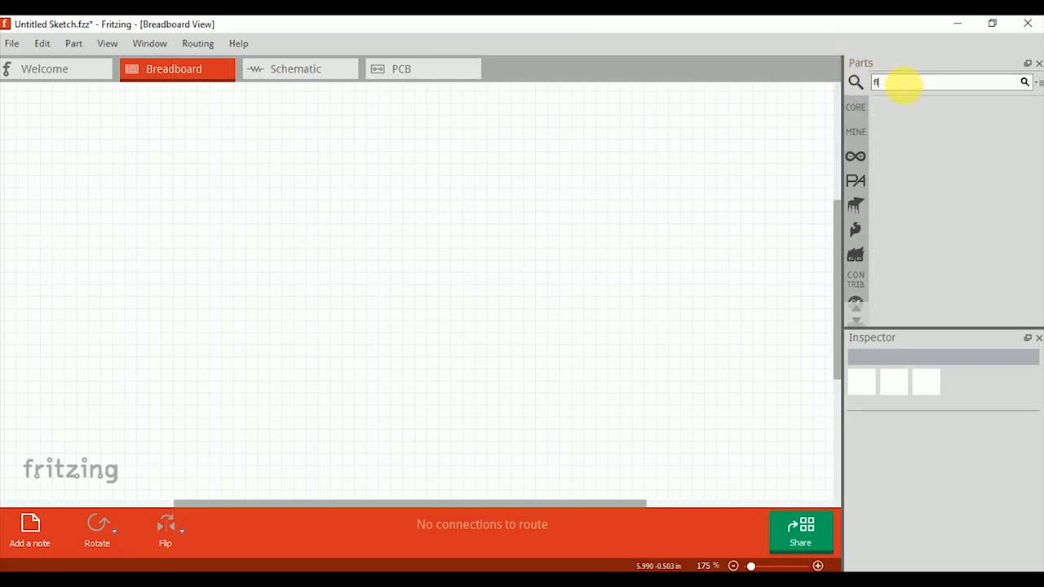
type("lame sensor")
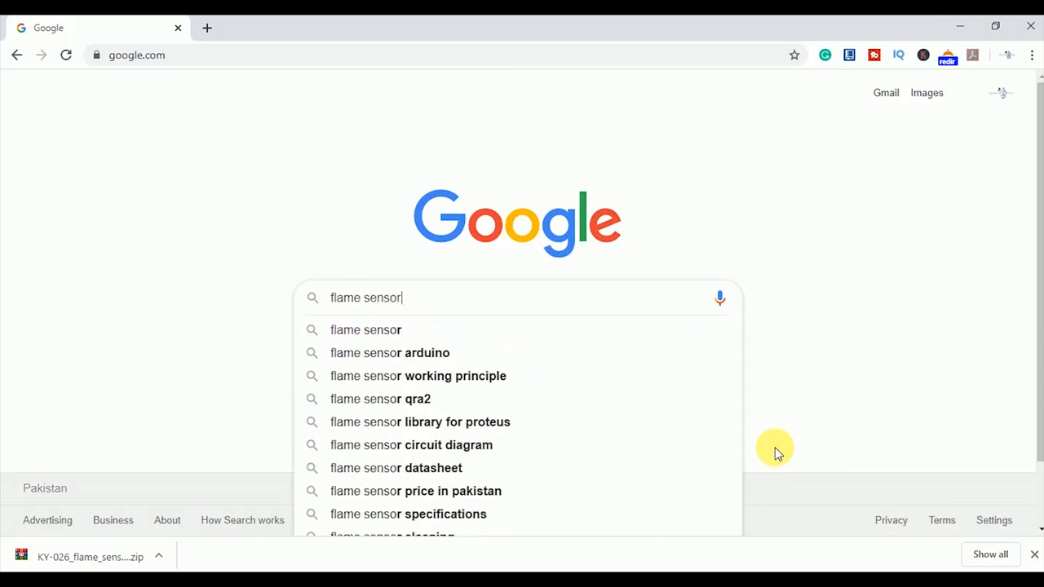
- Google 'flame sensor fritzing library' and open the KY-026 Flame Sensor Module zip result
type("fritzing library")
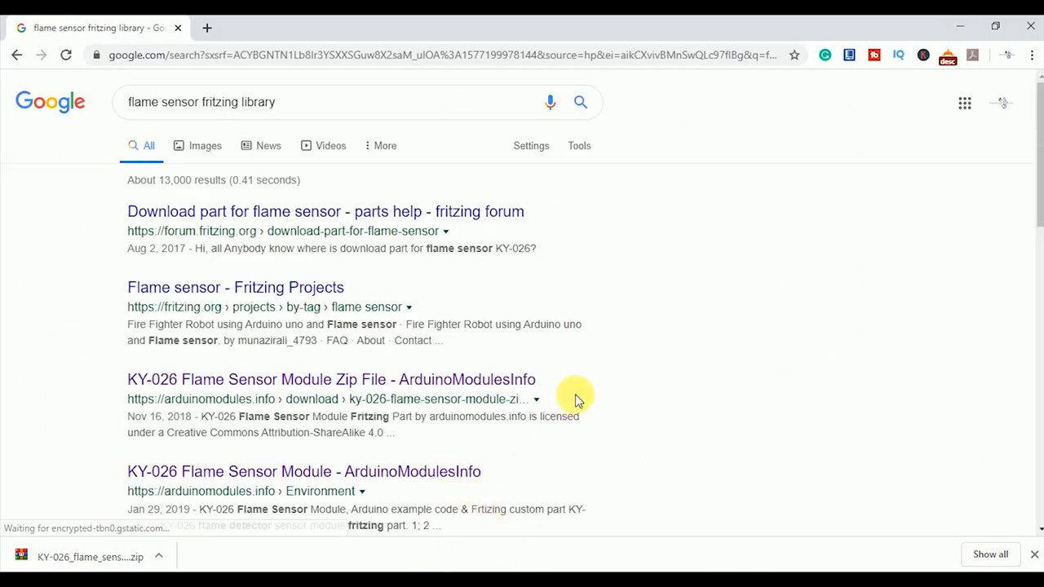
left_click(331, 378)
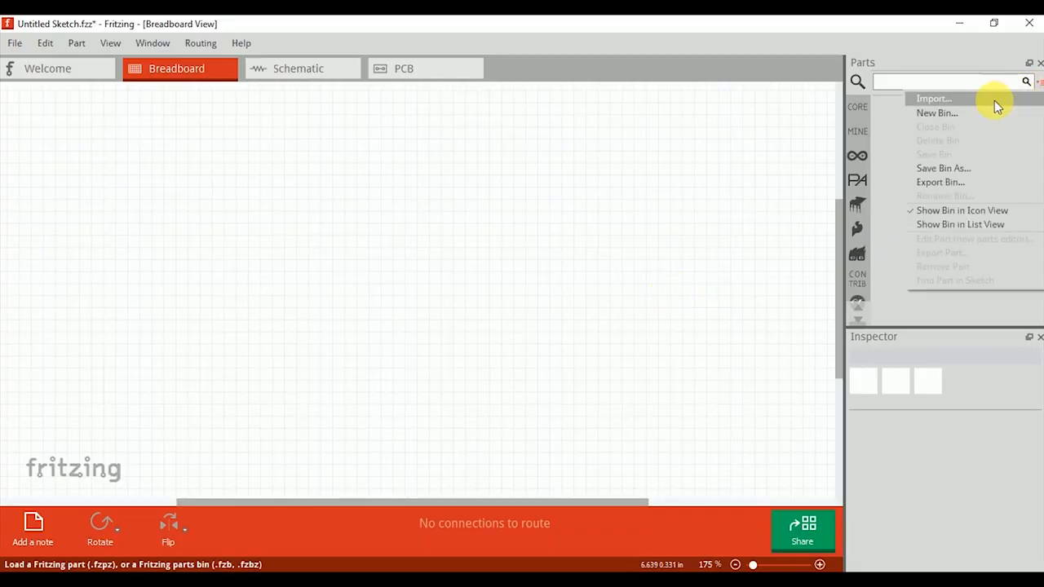
- Import the downloaded KY-026 flame sensor part from its folder into the parts bin
left_click(933, 98)
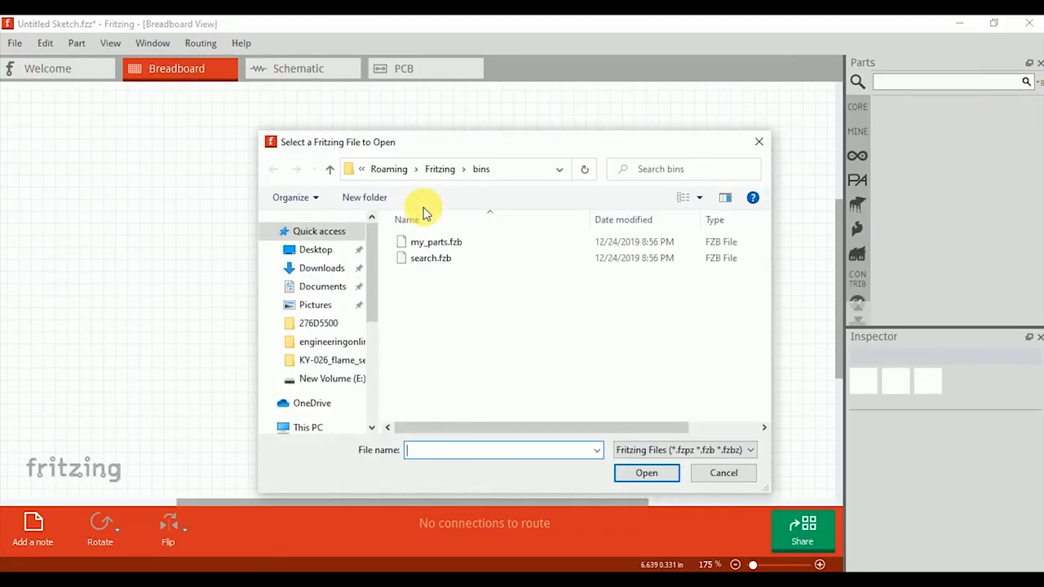
double_click(332, 360)
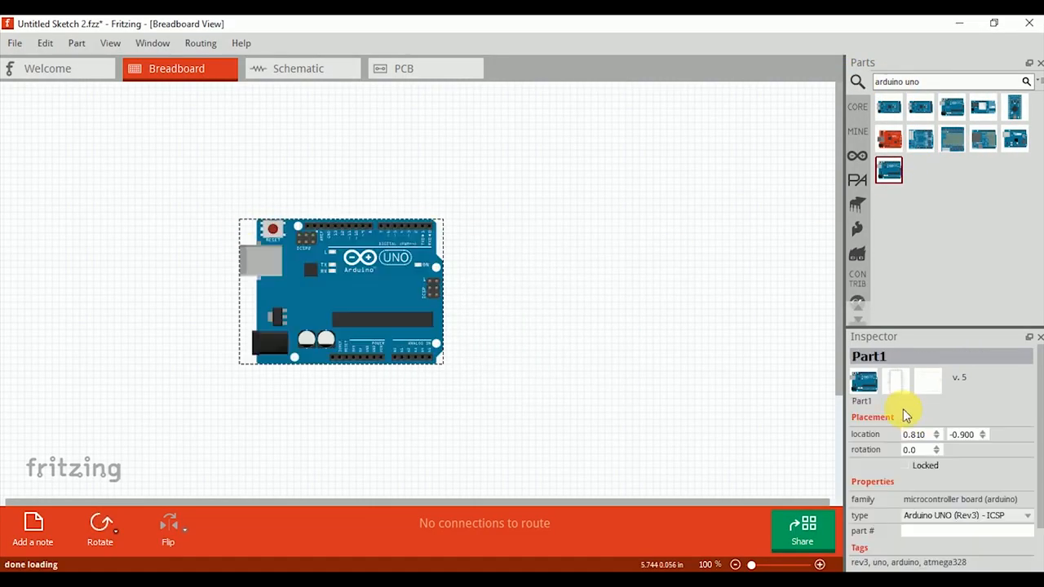
- Add a half-size breadboard rotated 90° beside the Arduino Uno
left_click(99, 529)
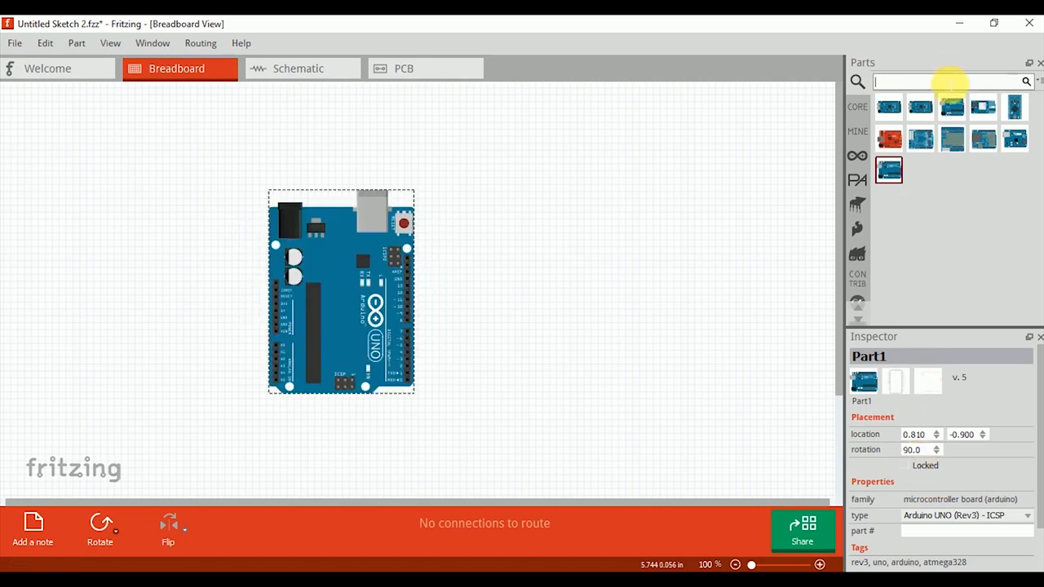
type("breadboard")
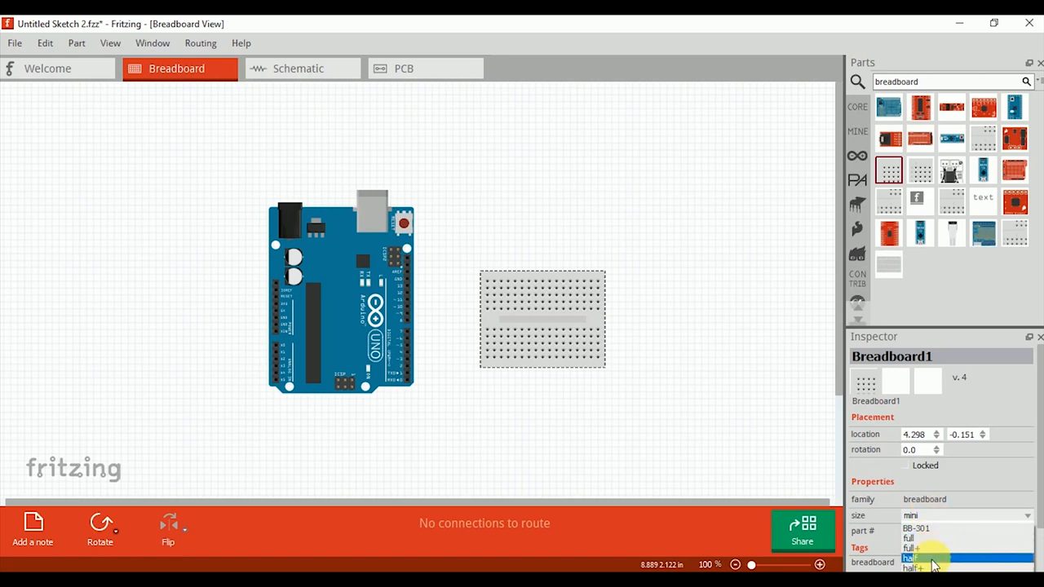
left_click(912, 558)
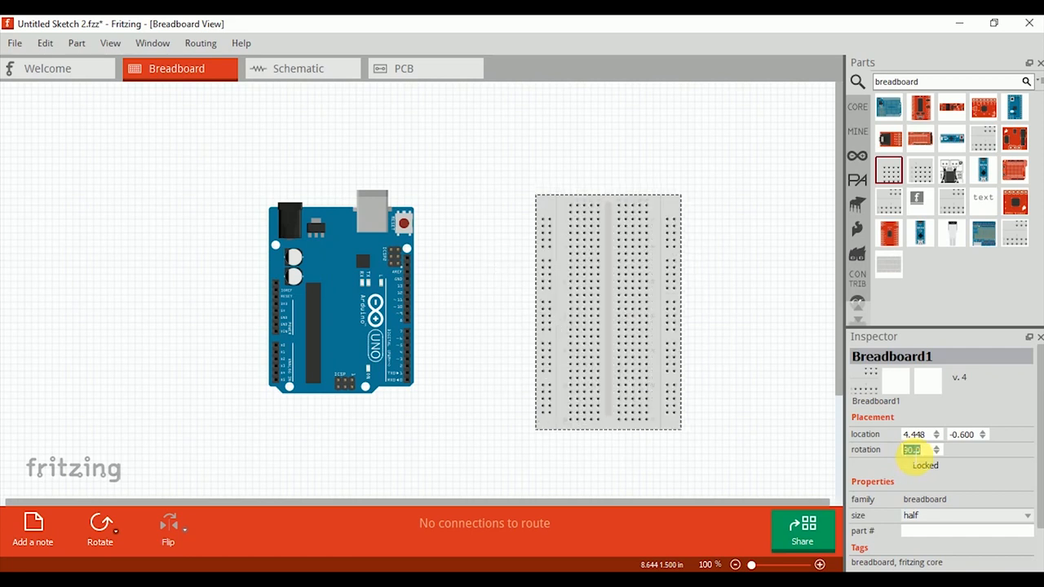
left_click(819, 565)
type("led")
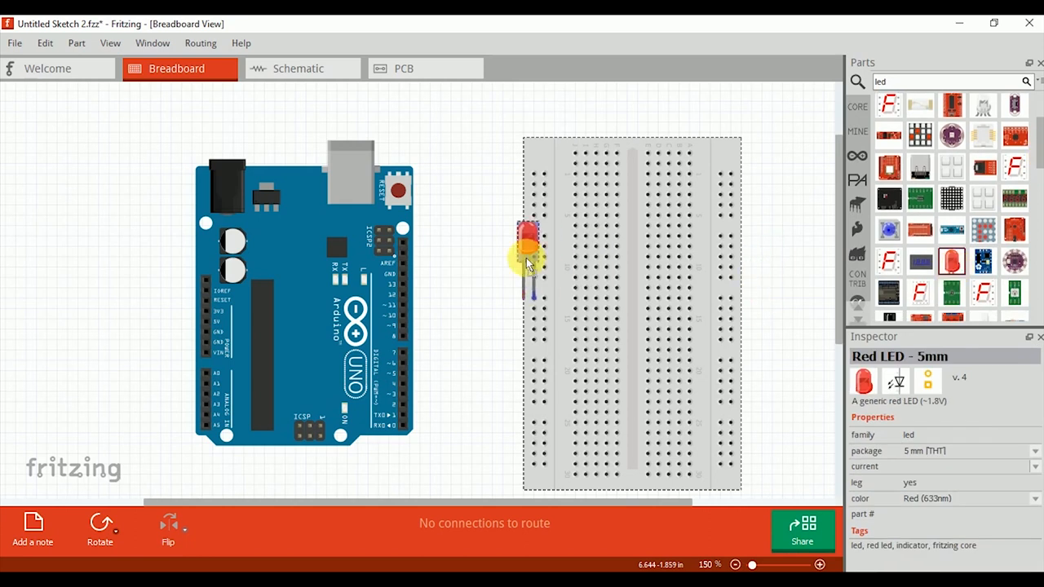
- Place the red LED on the breadboard and route a black ground wire from the Arduino
left_click_drag(530, 252, 665, 269)
type("resistor")
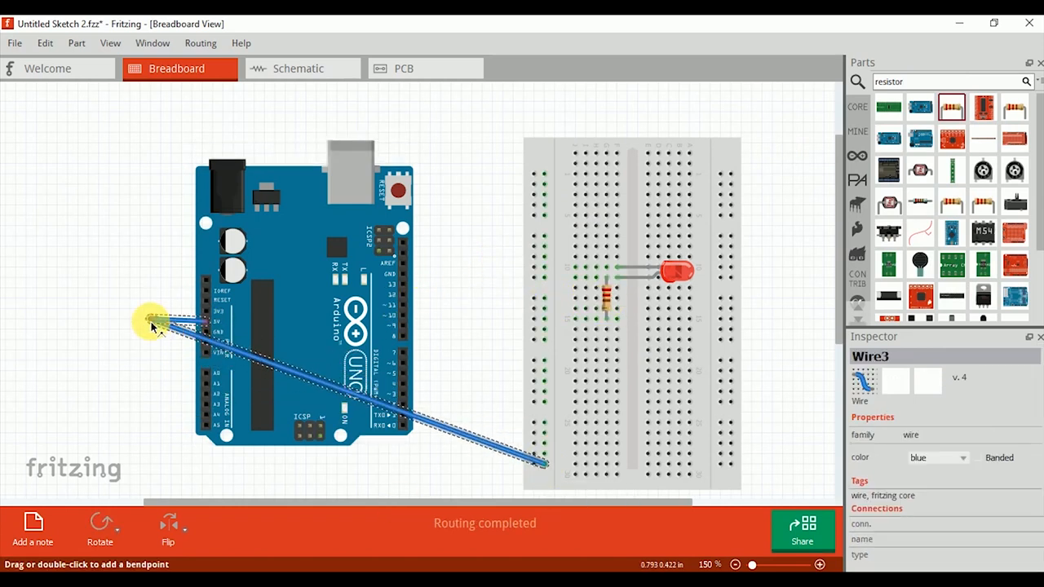
left_click_drag(163, 324, 535, 456)
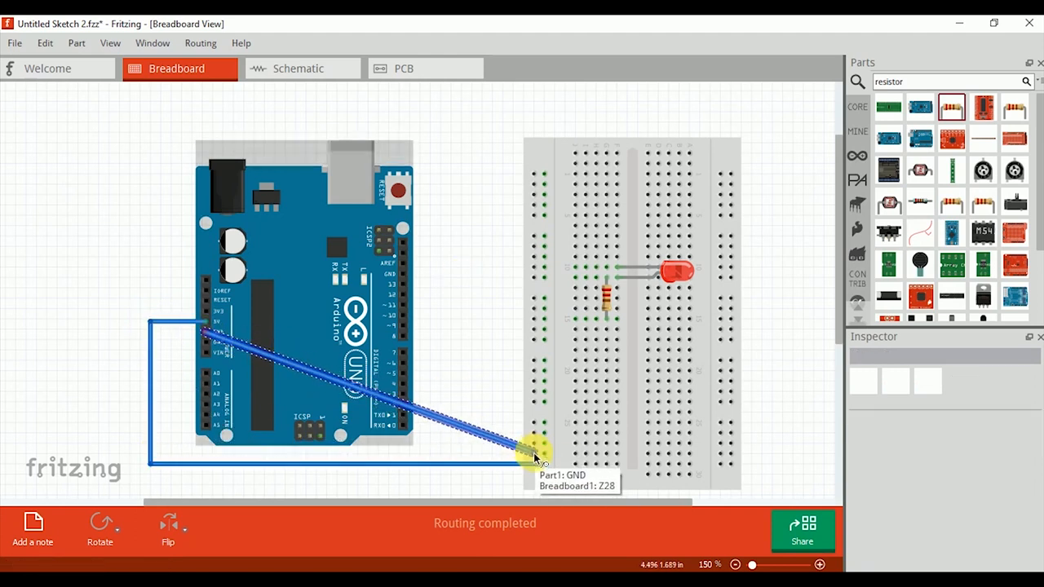
left_click(535, 453)
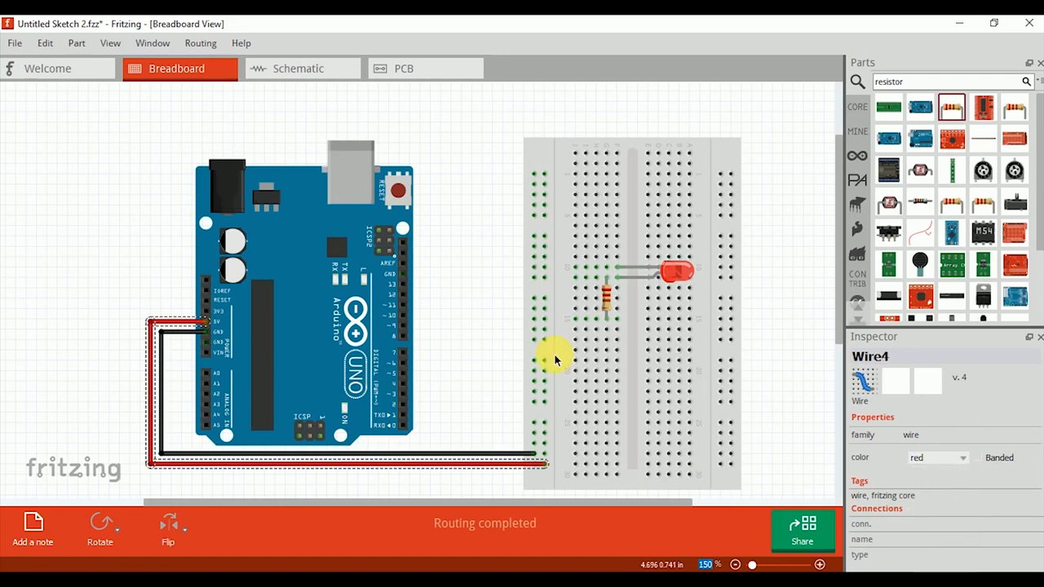
left_click(938, 457)
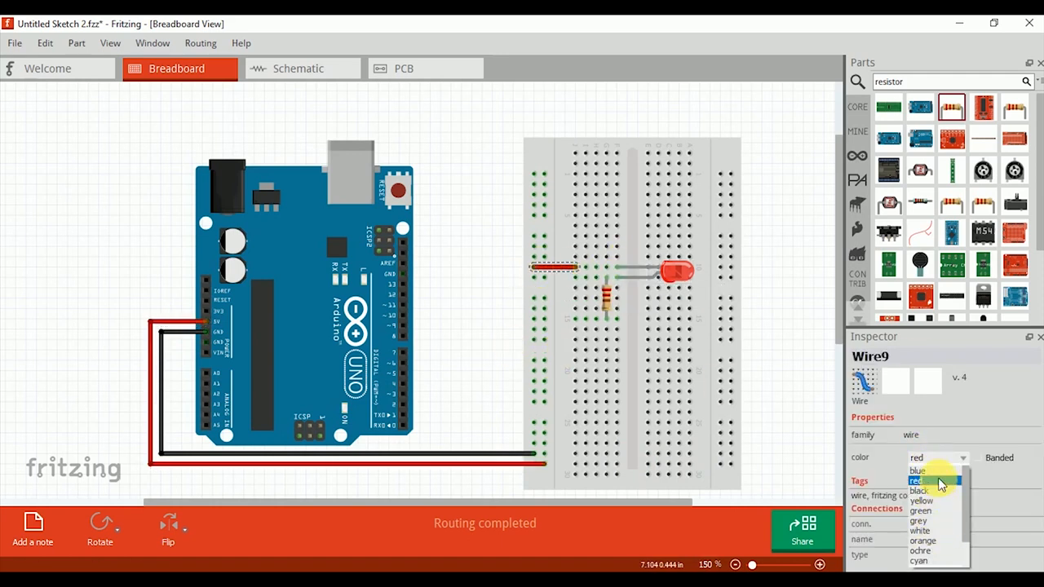
left_click(920, 509)
type("buzzer")
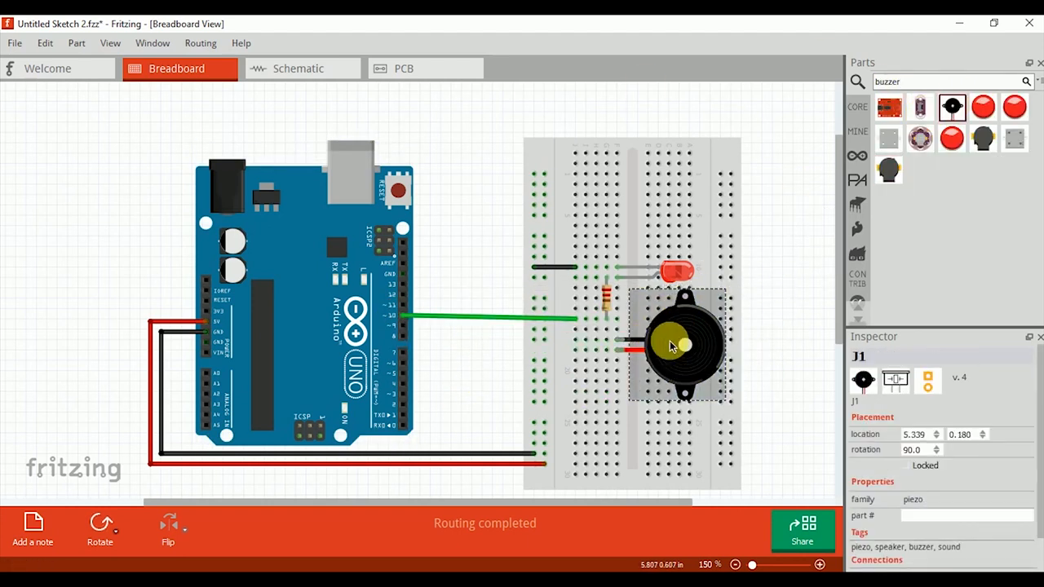
- Position the buzzer on the breadboard and bring in the KY-026 flame sensor
left_click_drag(682, 343, 759, 335)
type("flame")
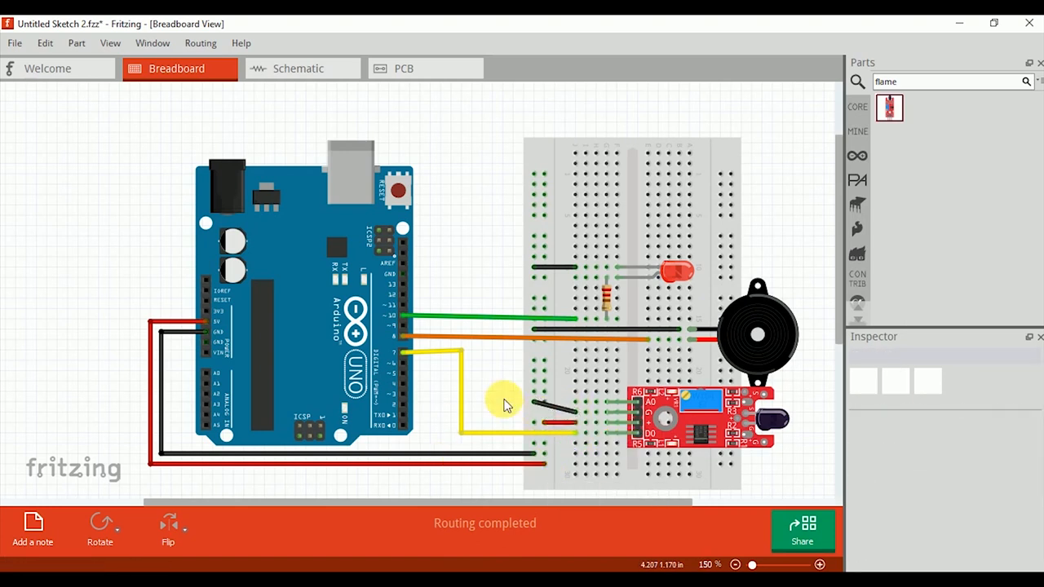
left_click(299, 69)
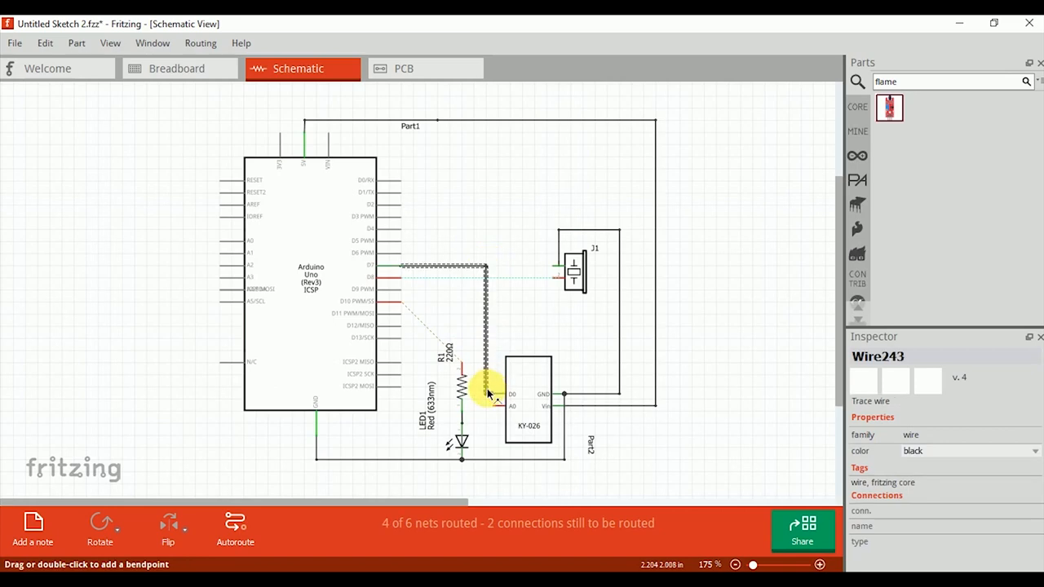
- Route the remaining schematic connections and save the sketch under a flame file name
left_click(171, 65)
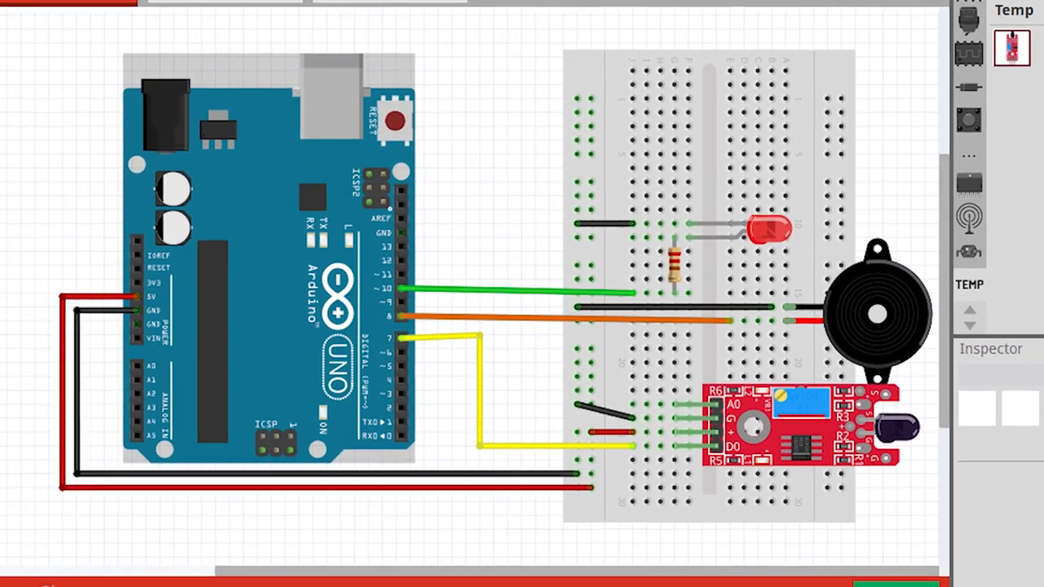
left_click(287, 60)
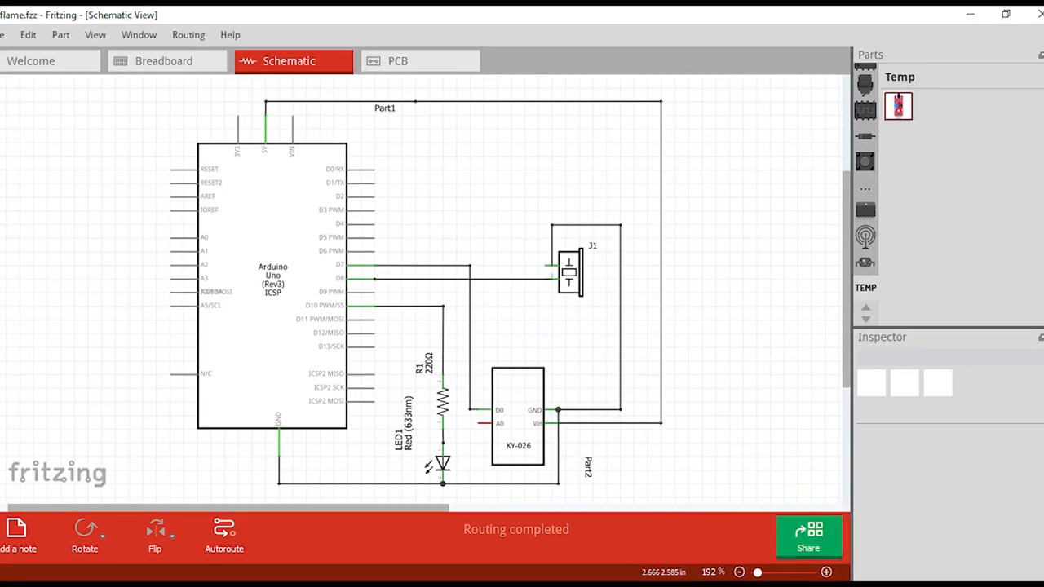